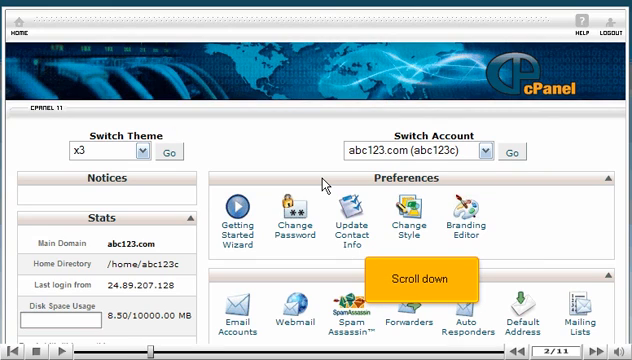
# Step: Scroll the cPanel home page down to the Domains tools
pyautogui.scroll(-3)
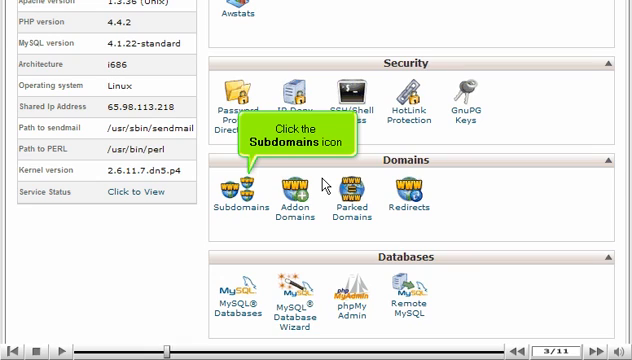
# Step: Enter subdomain 'demo' with document root public_html/demo and submit
pyautogui.click(238, 195)
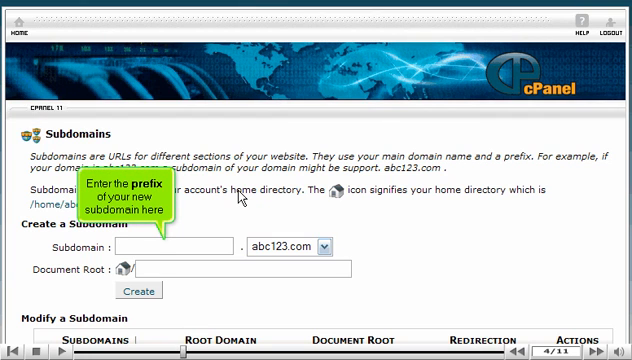
pyautogui.write('demo')
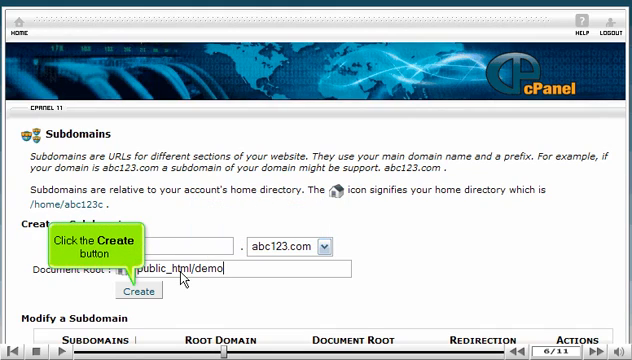
pyautogui.click(138, 291)
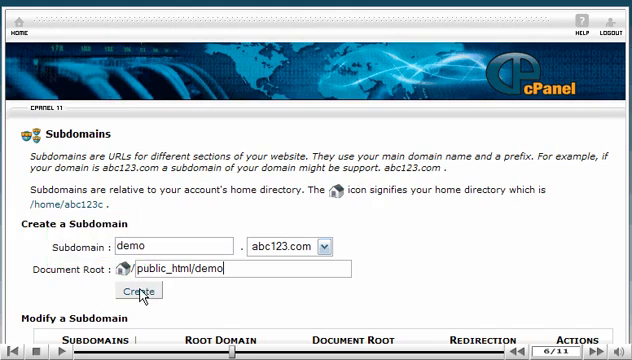
# Step: Confirm creation and get the 'demo.abc123.com has been created!' message
pyautogui.click(138, 291)
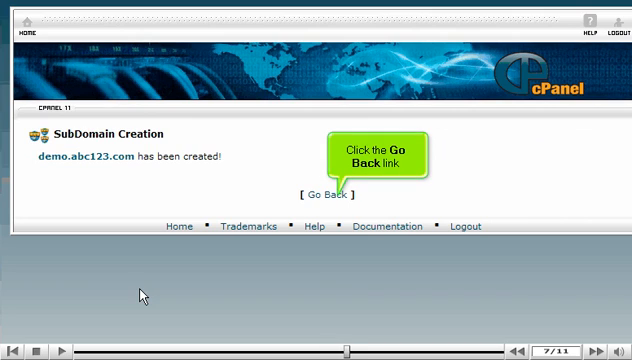
# Step: Go back from the confirmation to the Subdomains page
pyautogui.click(319, 194)
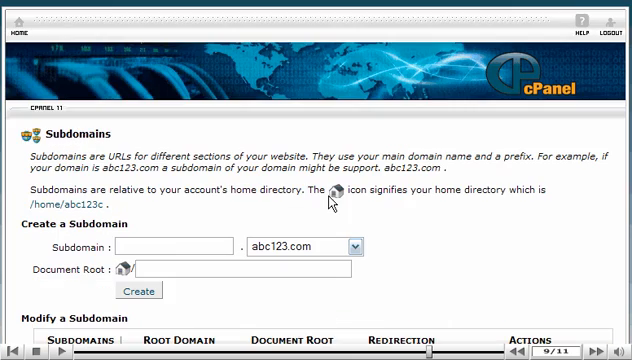
pyautogui.moveTo(20, 30)
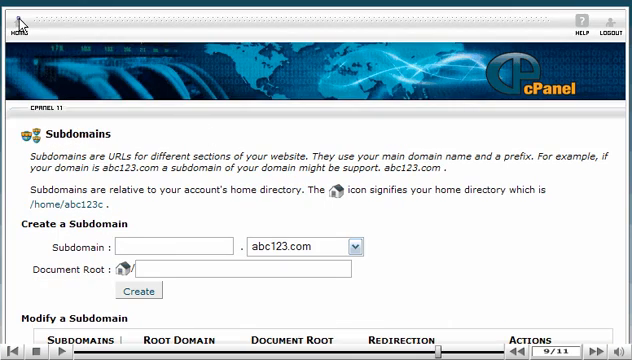